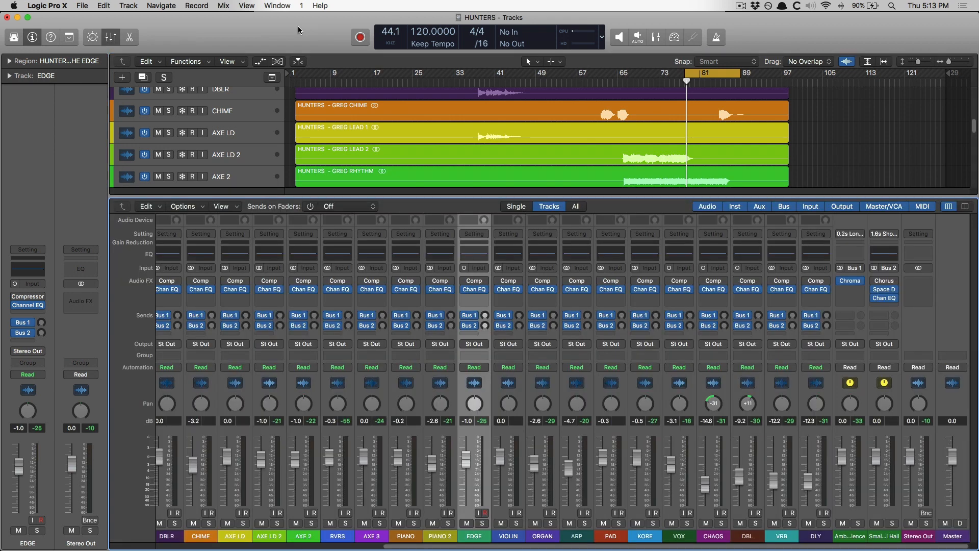
mouse_move(290, 225)
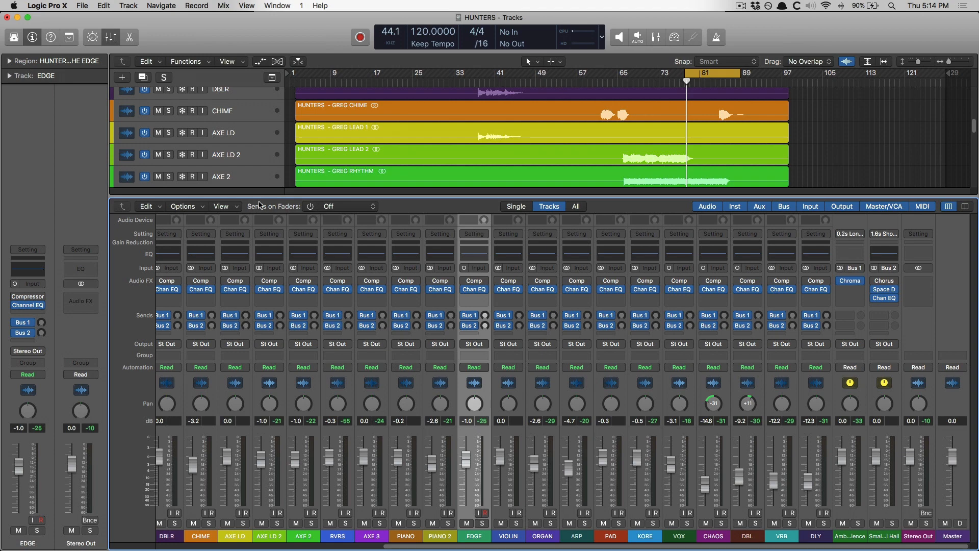
mouse_move(342, 214)
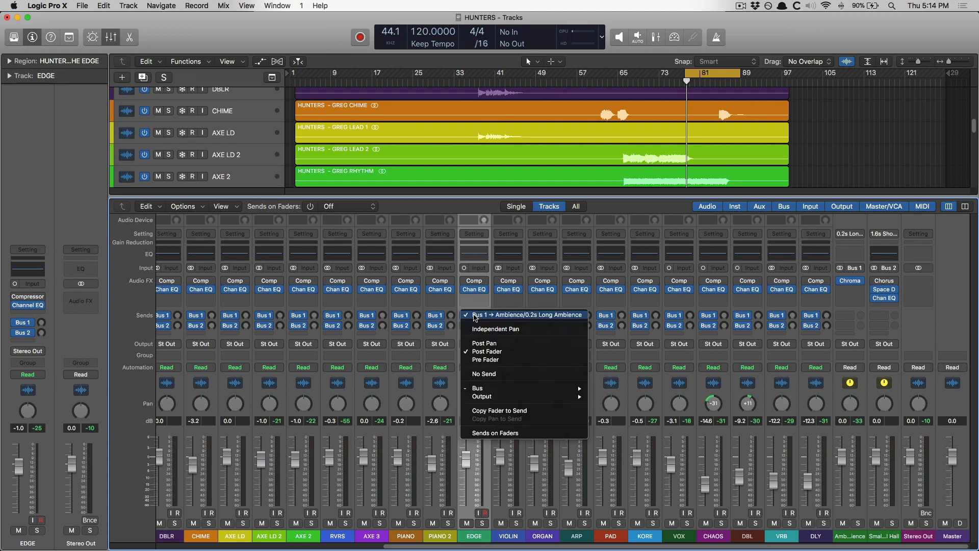
mouse_move(497, 370)
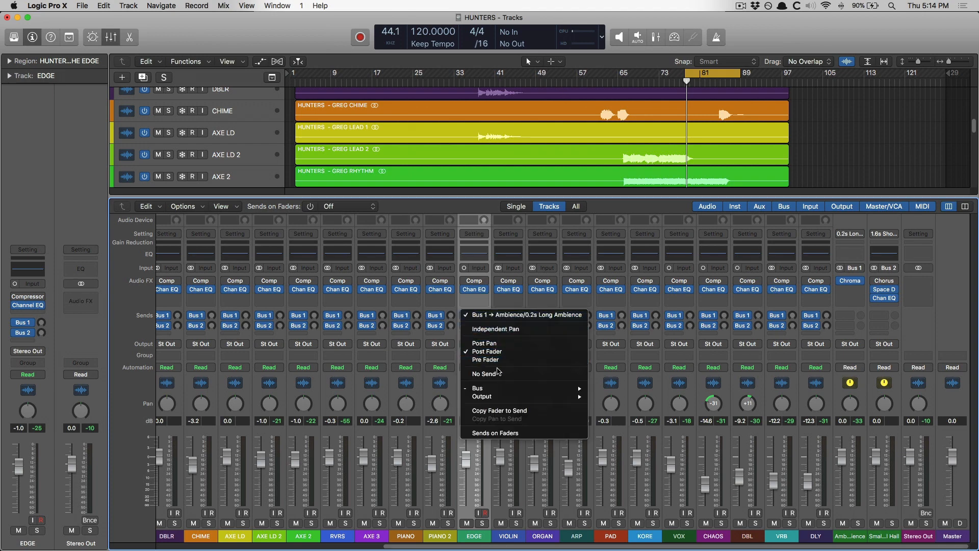
mouse_move(495, 433)
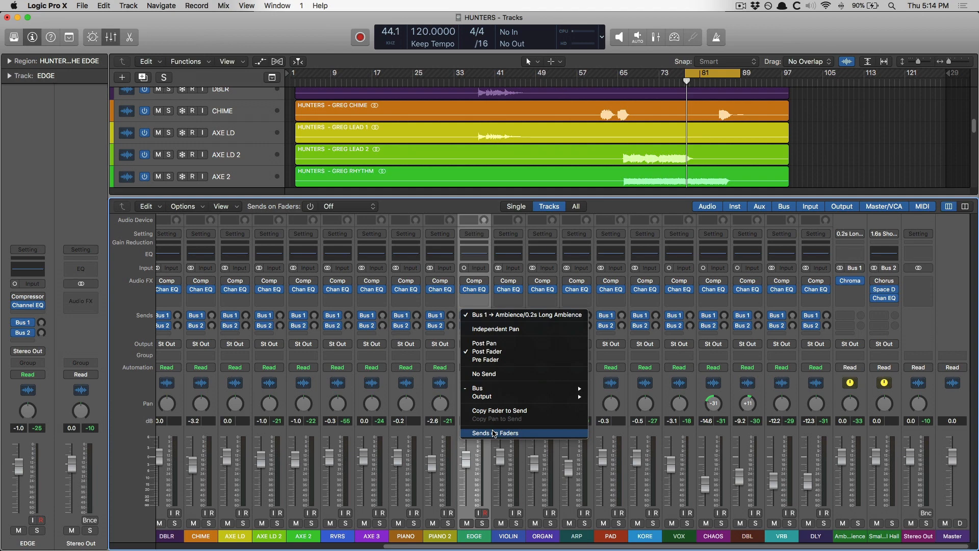
Turn on Sends on Faders for the Bus 1 Ambience send from the EDGE strip
left_click(497, 431)
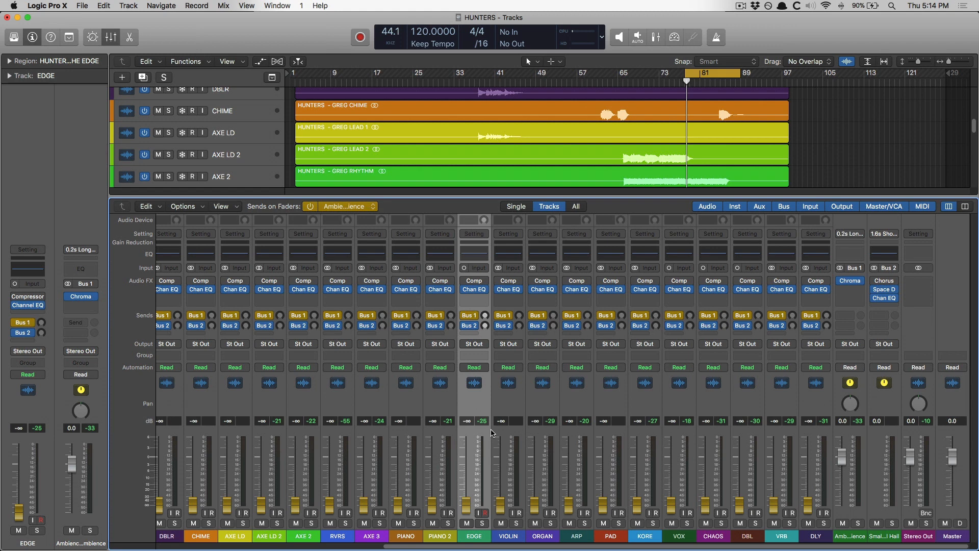
mouse_move(464, 489)
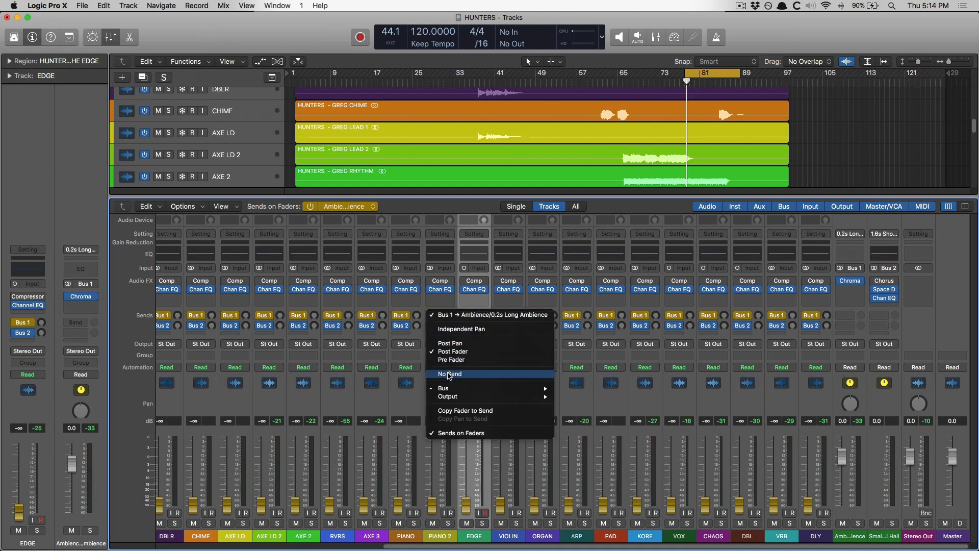
Set PIANO 2's Bus 1 Ambience send to No Send, keeping its Bus 2 send
left_click(449, 373)
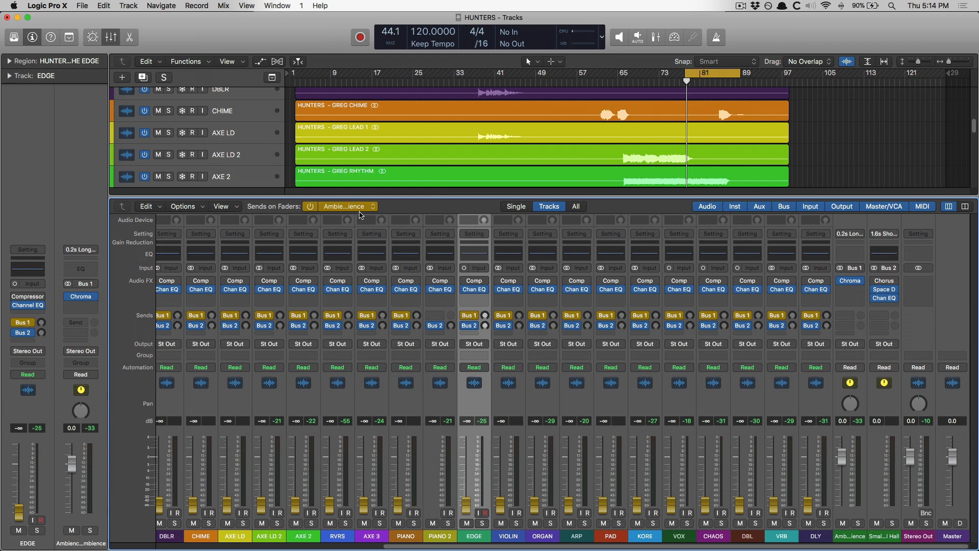
left_click(346, 206)
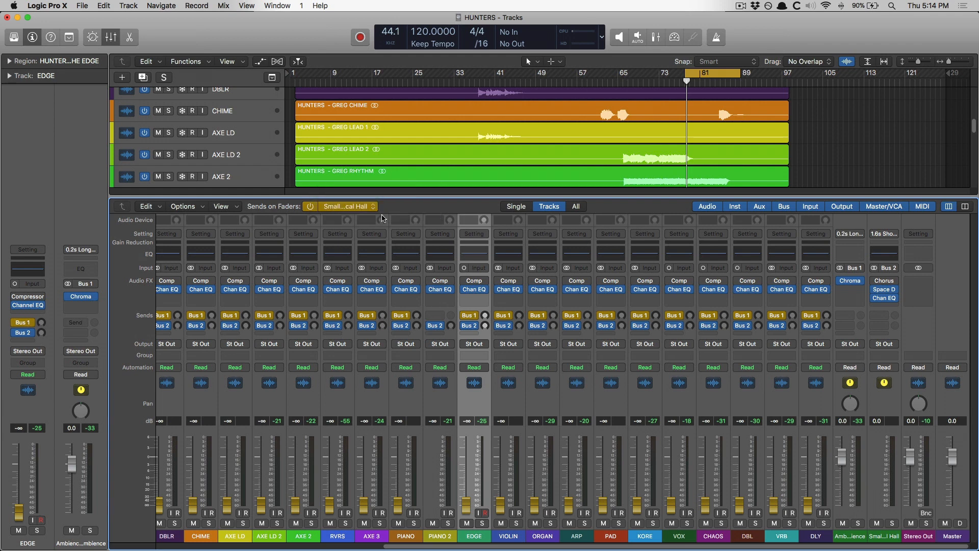
left_click(346, 206)
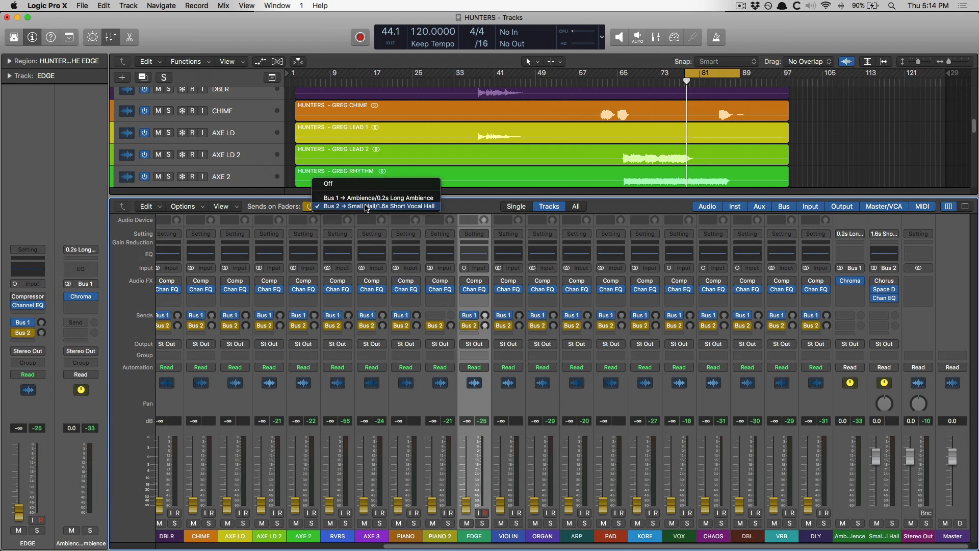
left_click(378, 206)
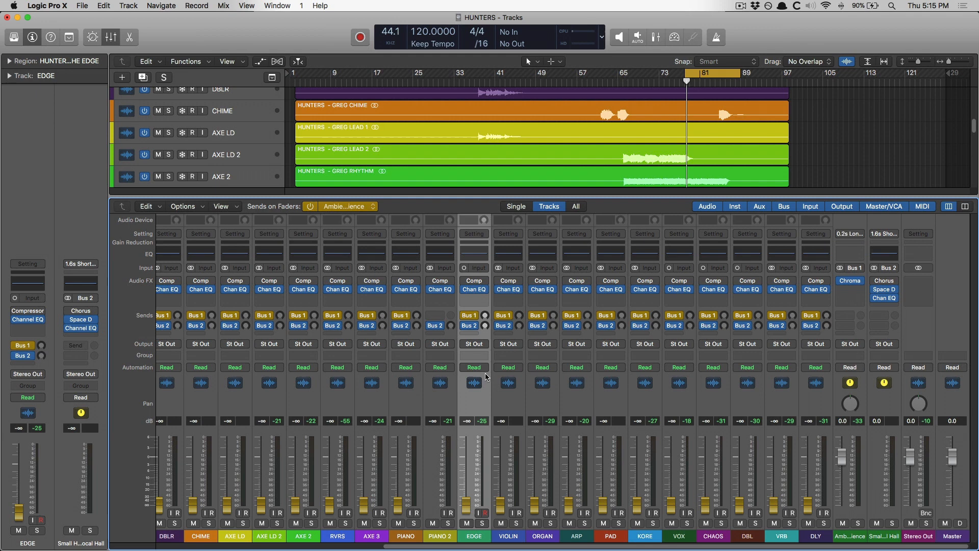
mouse_move(467, 384)
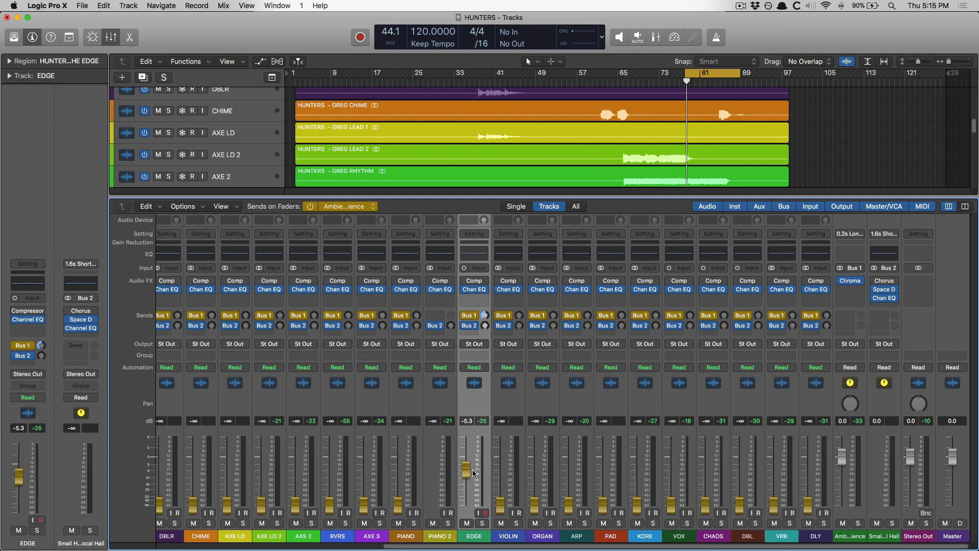
mouse_move(482, 472)
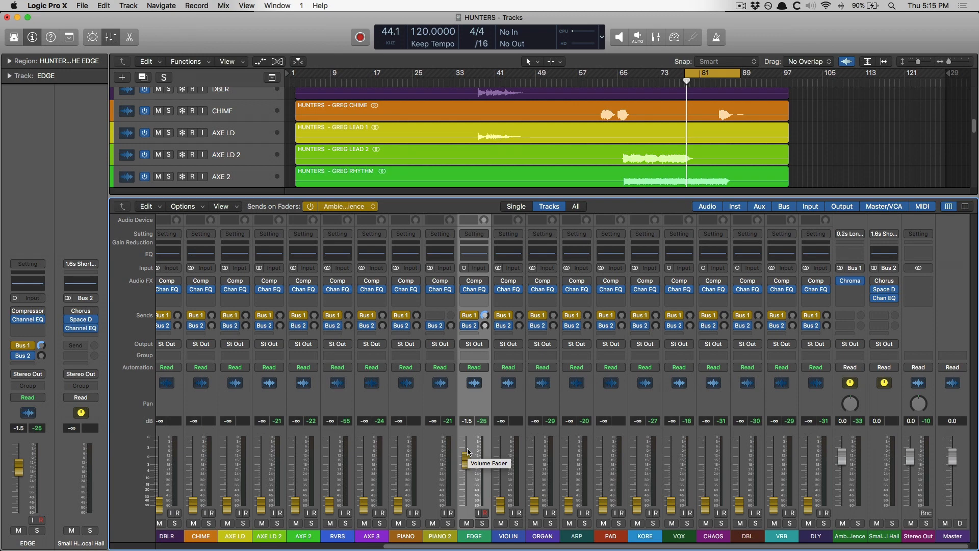
mouse_move(470, 409)
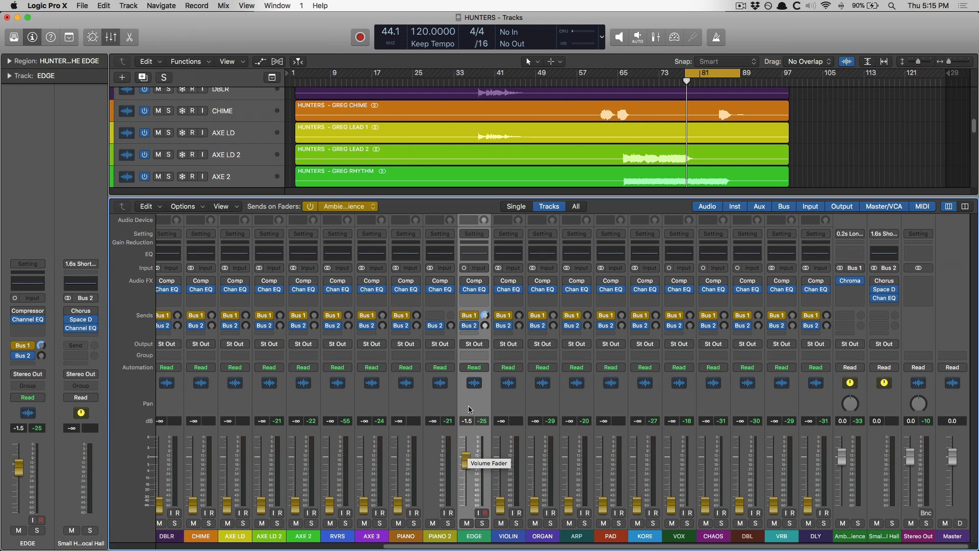
mouse_move(865, 345)
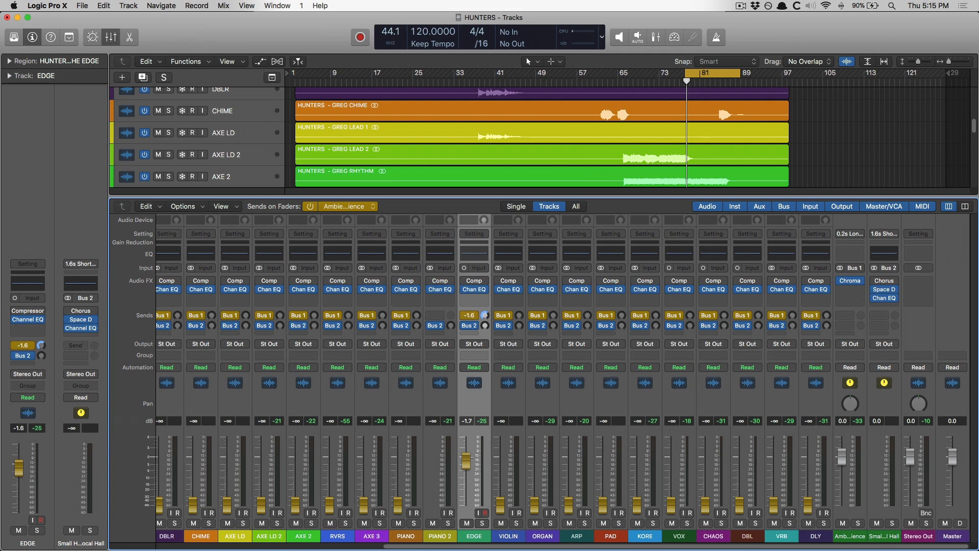
Raise the EDGE track's Ambience send from silent to about -1.6 dB
left_click(469, 315)
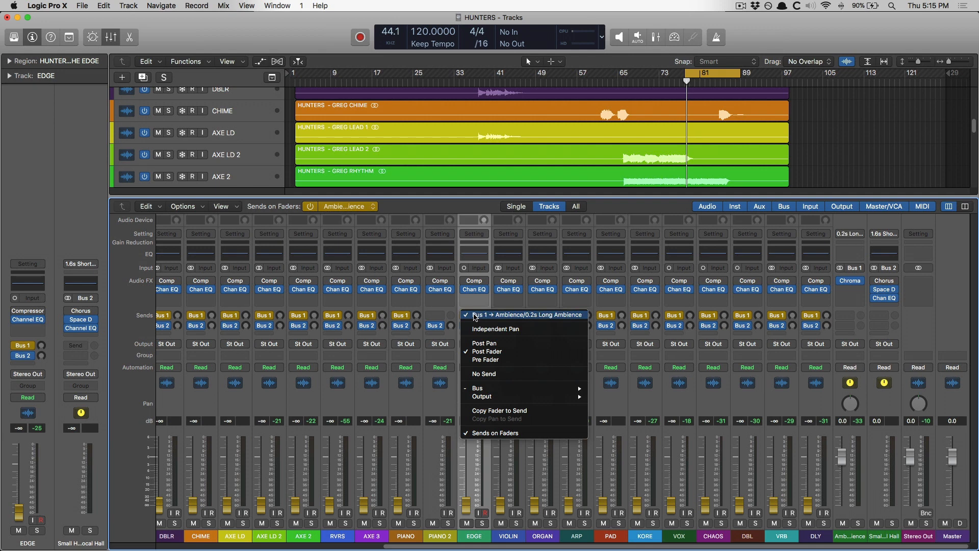
mouse_move(478, 339)
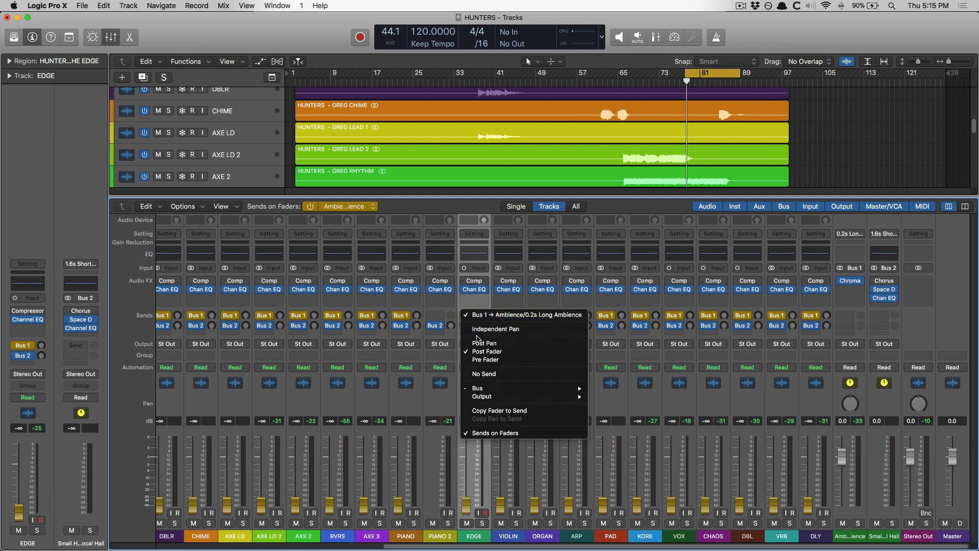
mouse_move(495, 329)
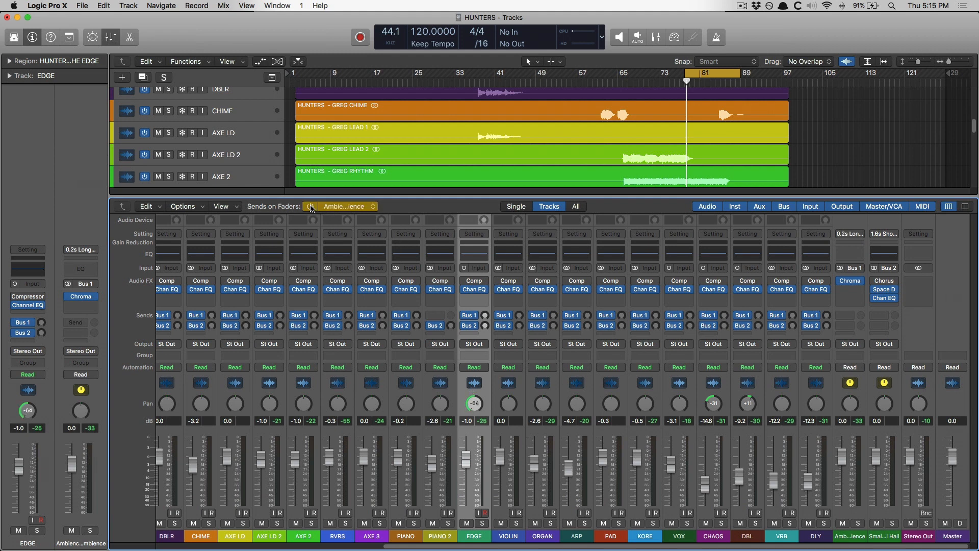
Turn Sends on Faders off and pan EDGE's Ambience send to +63
left_click(311, 206)
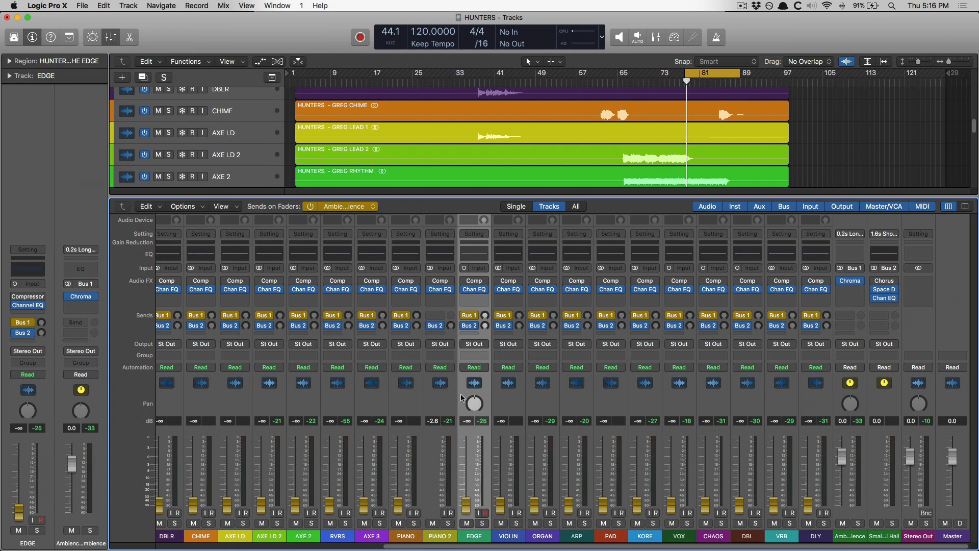
mouse_move(473, 394)
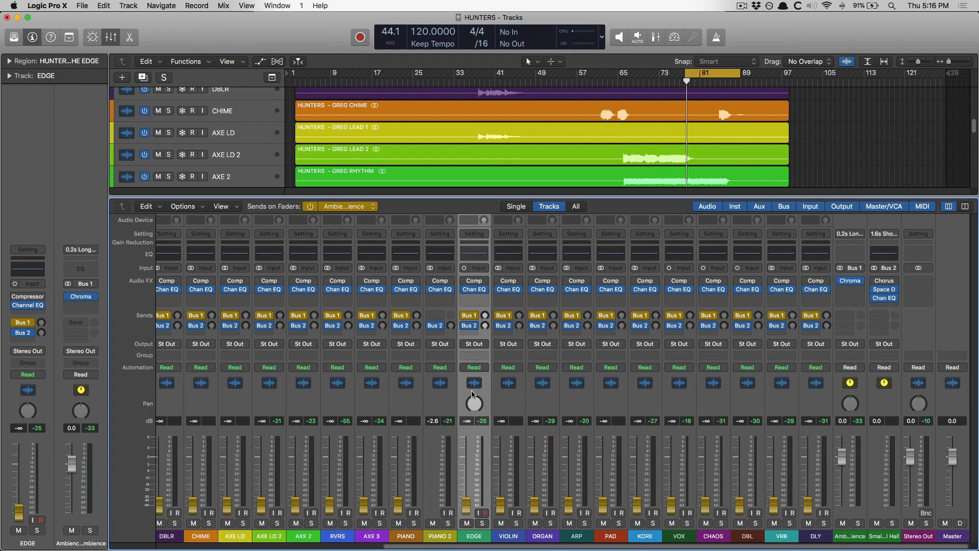
right_click(473, 314)
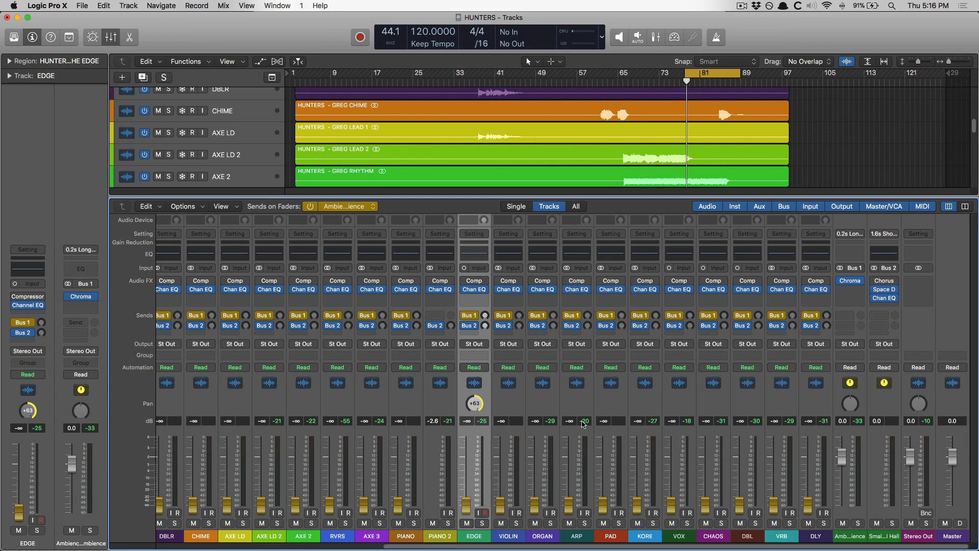
mouse_move(587, 325)
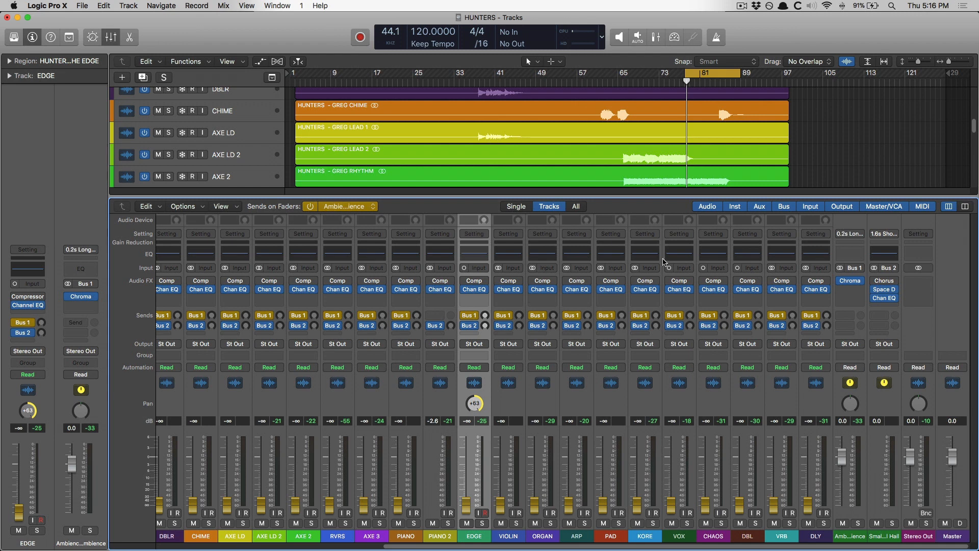
mouse_move(355, 239)
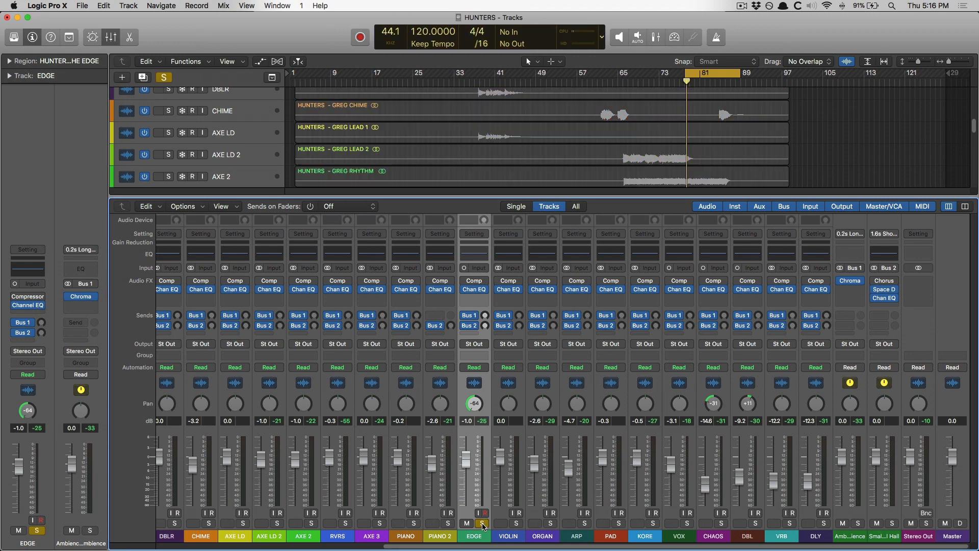
Show Ambience sends on the faders and bring EDGE's send up to +6.0 dB
left_click(467, 523)
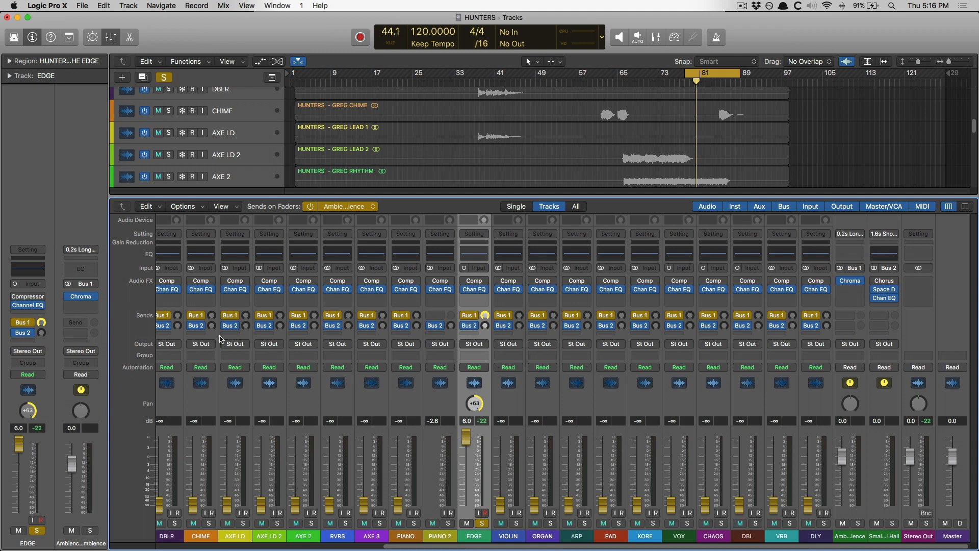
mouse_move(610, 303)
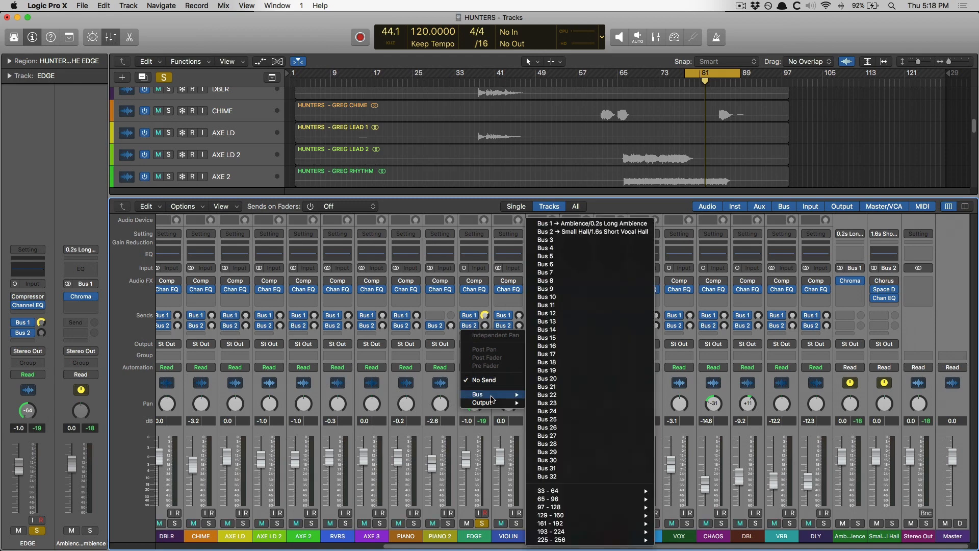
mouse_move(547, 239)
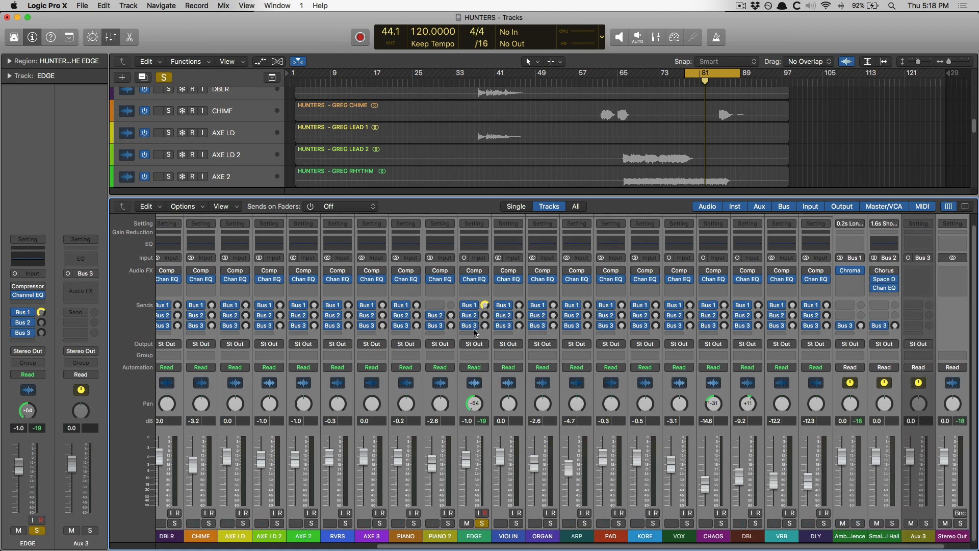
Assign an empty send slot on all channel strips to Bus 3, creating Aux 3
right_click(470, 325)
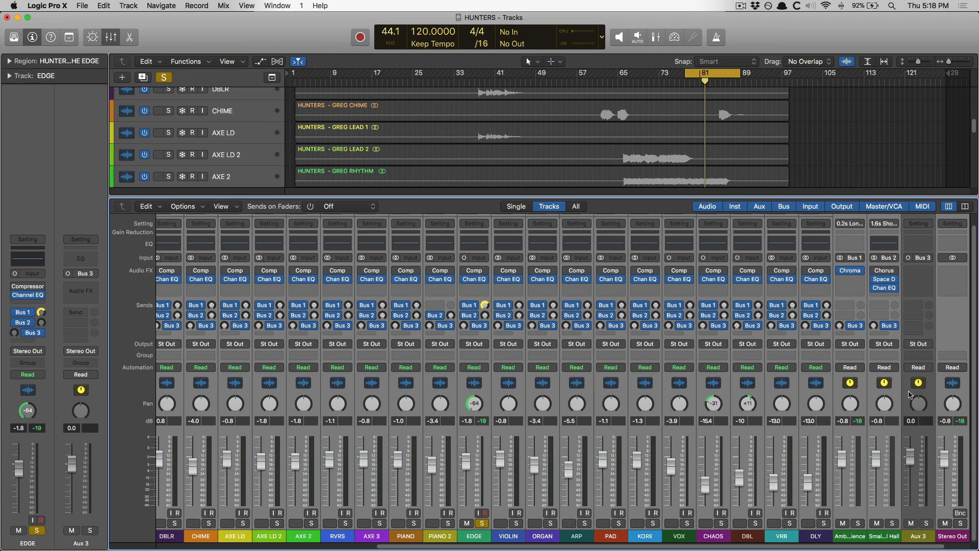
Change Aux 3's output from Stereo Out to Output 13-14 (Headphones 1 Left/Right)
left_click(918, 343)
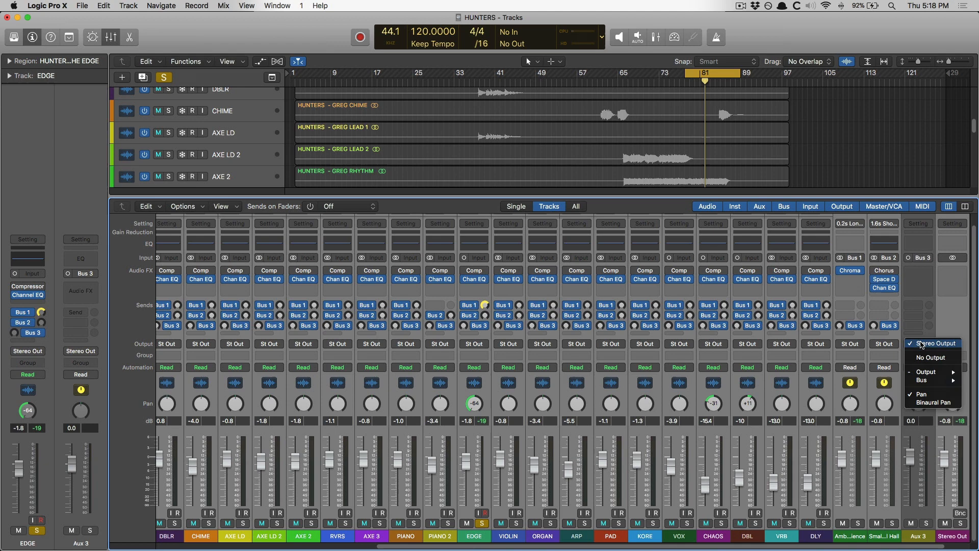
left_click(927, 371)
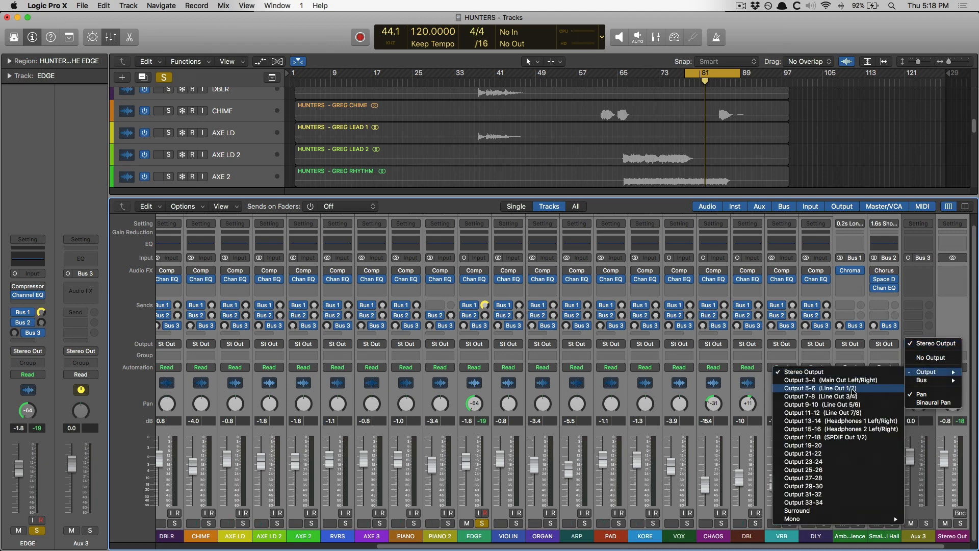
mouse_move(837, 412)
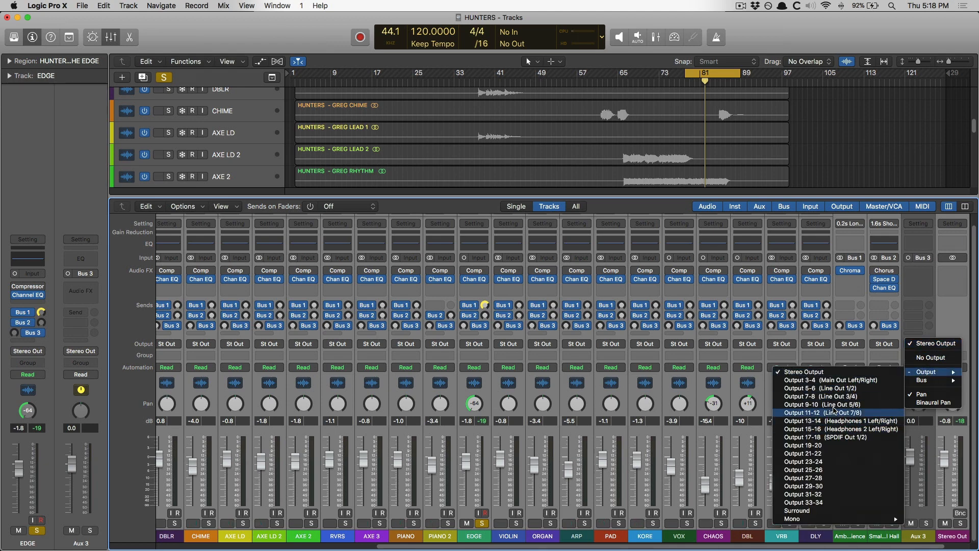
left_click(801, 371)
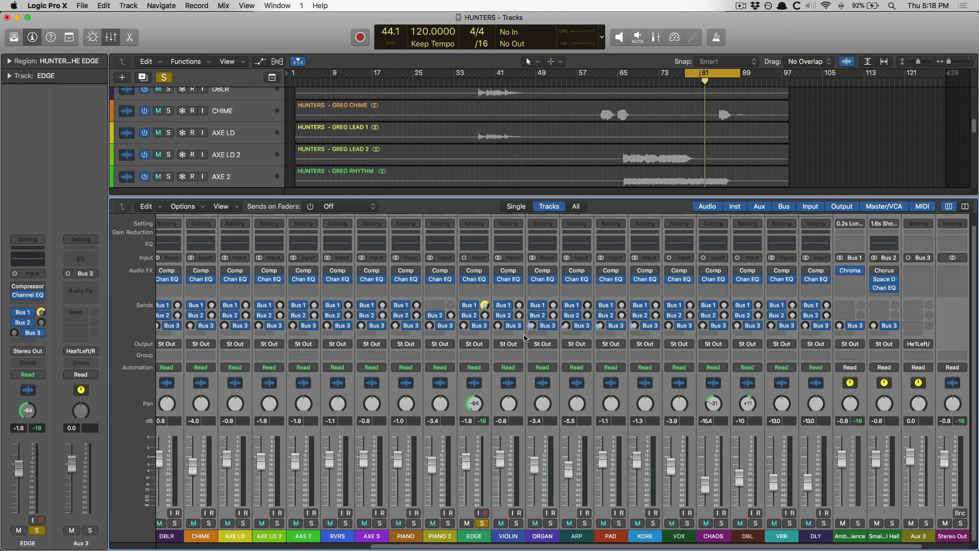
Reassign the tracks' Bus 3 send directly to Output 13-14 (Headphones 1 Left/Right)
right_click(509, 325)
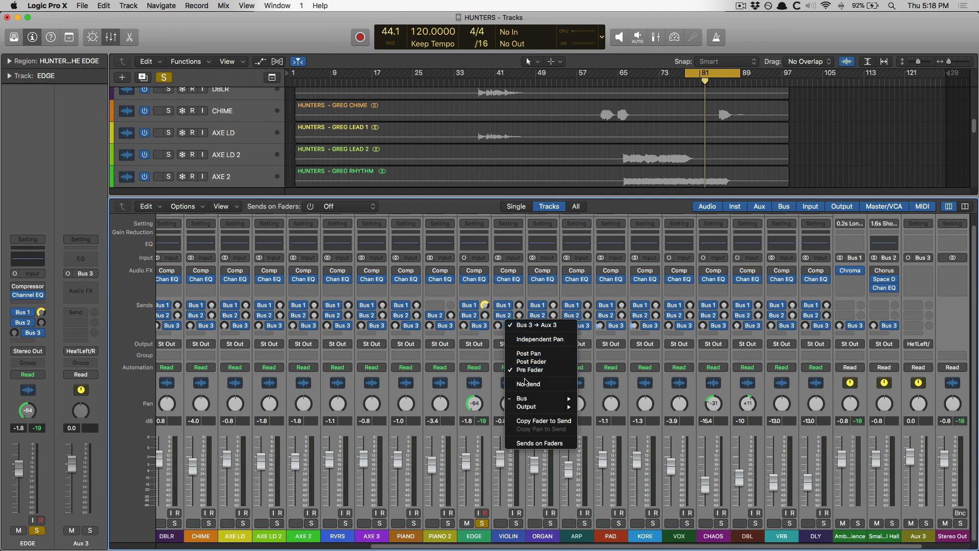
left_click(522, 398)
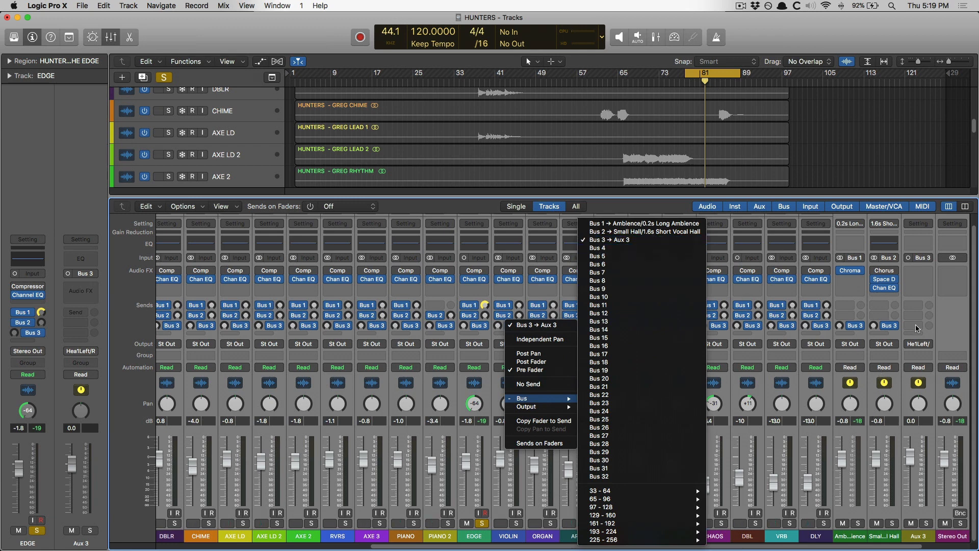
mouse_move(632, 346)
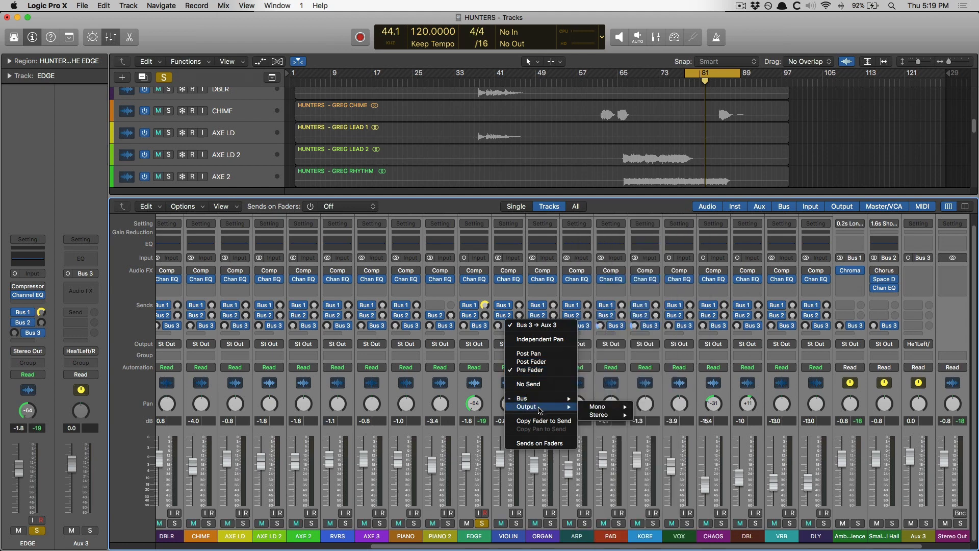
mouse_move(521, 398)
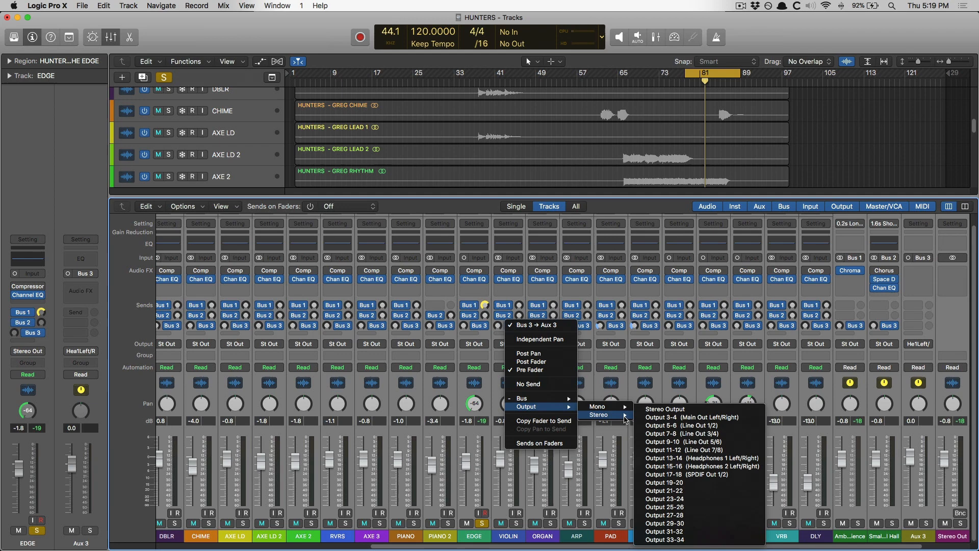
mouse_move(699, 457)
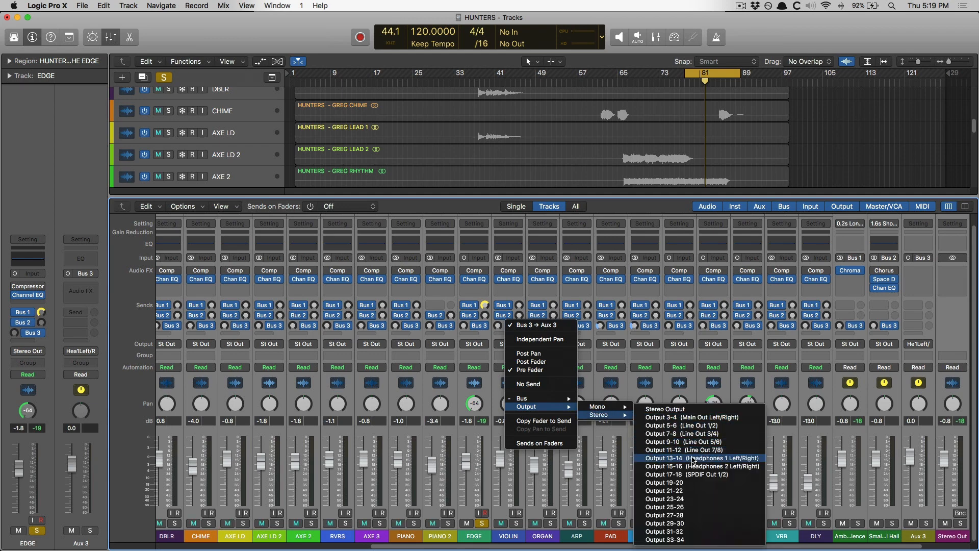
left_click(701, 457)
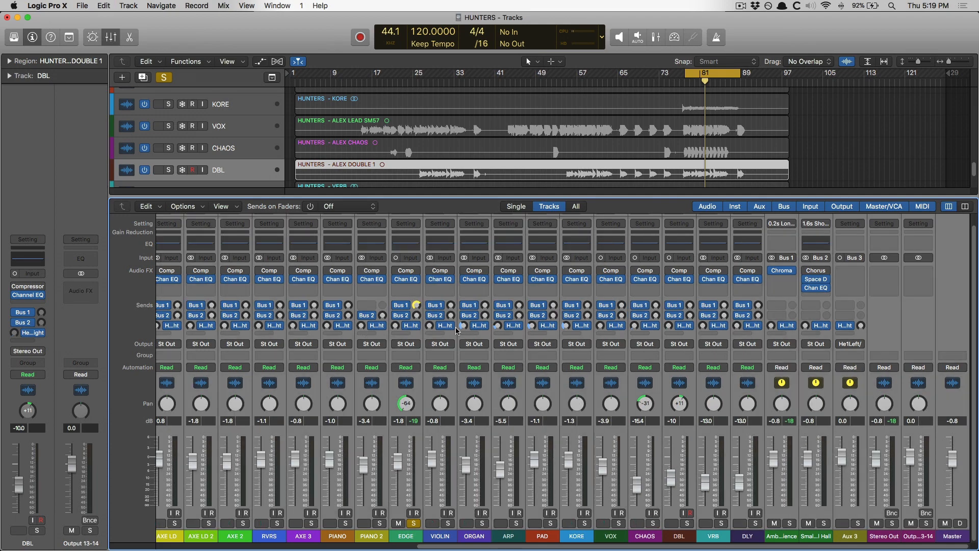
Apply Copy Fader to Send so each Headphones 1 send matches its track fader
right_click(444, 326)
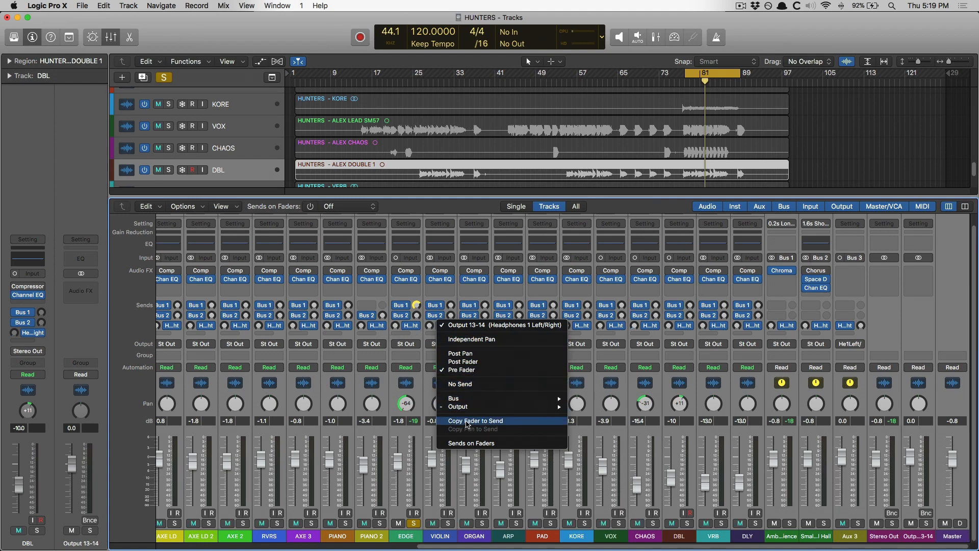
left_click(475, 420)
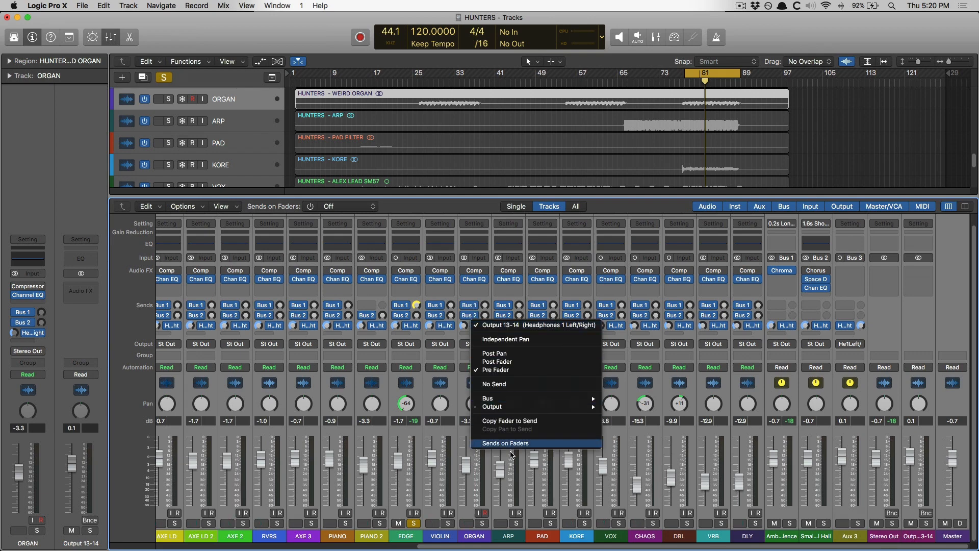
Switch Sends on Faders to the Output 13-14 Headphones 1 send
left_click(505, 443)
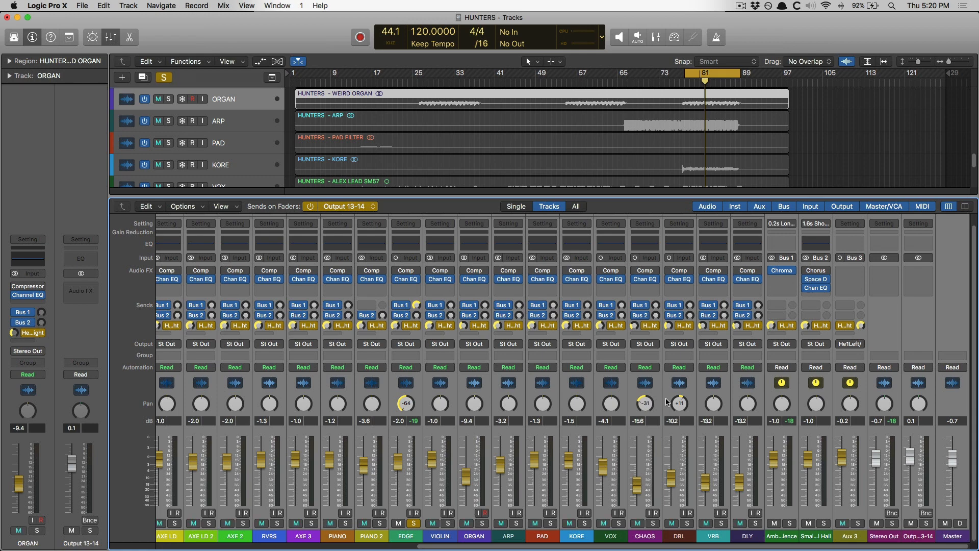
left_click(160, 99)
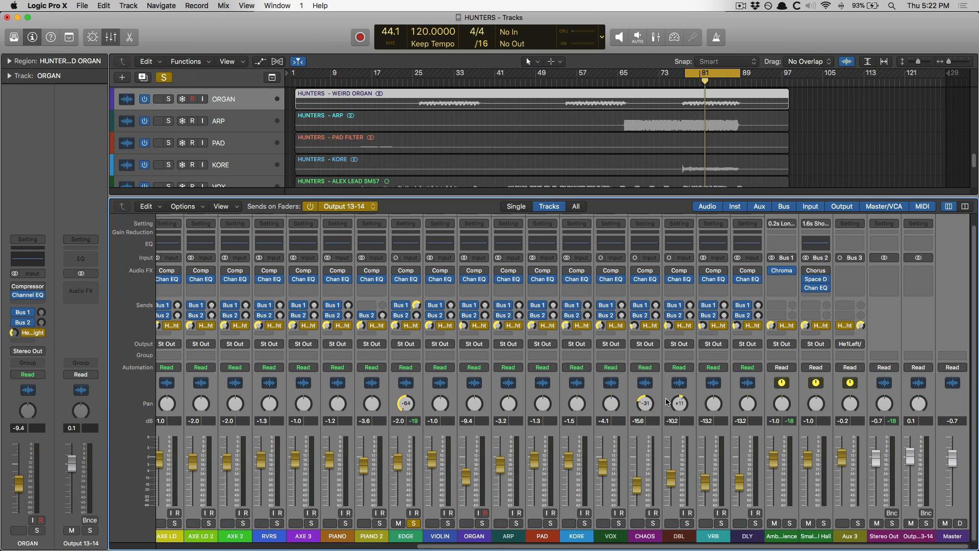